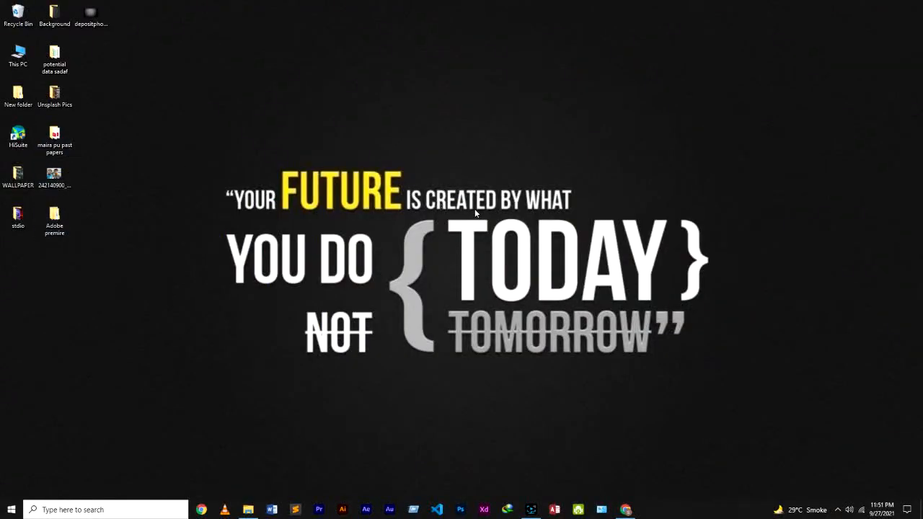
mouse_move(411, 65)
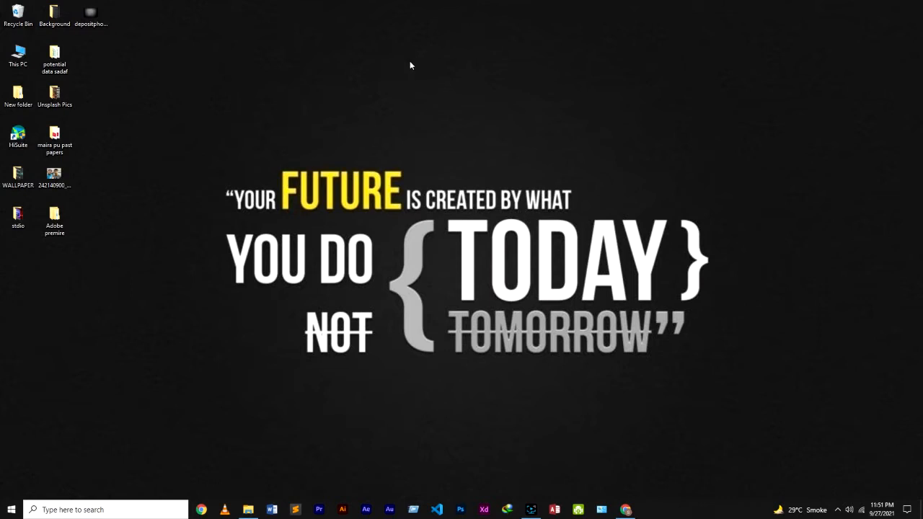
mouse_move(576, 352)
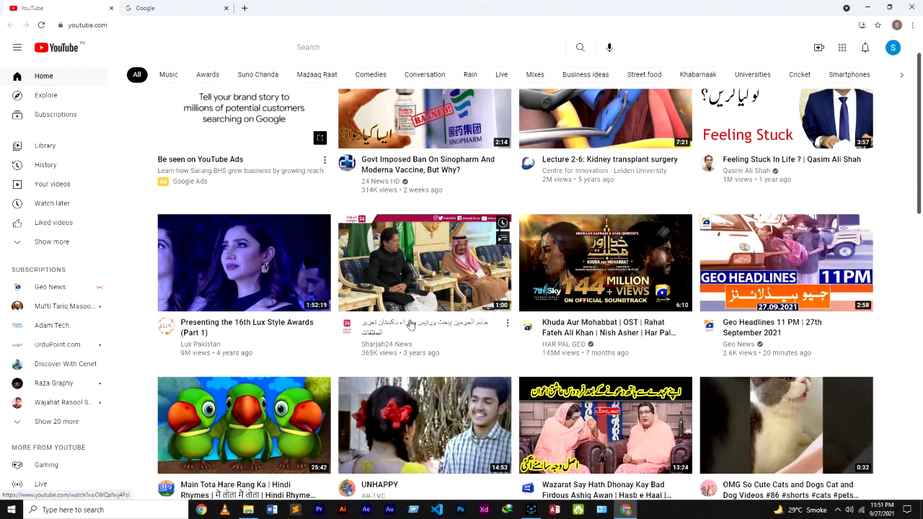
Scroll down the recommended-video feed, then bring the Google search tab forward
scroll("down", 3)
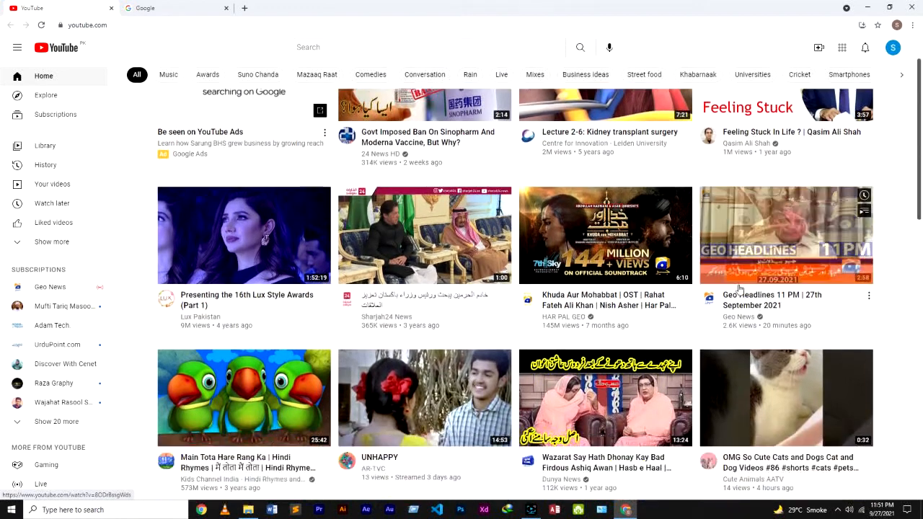
scroll("down", 3)
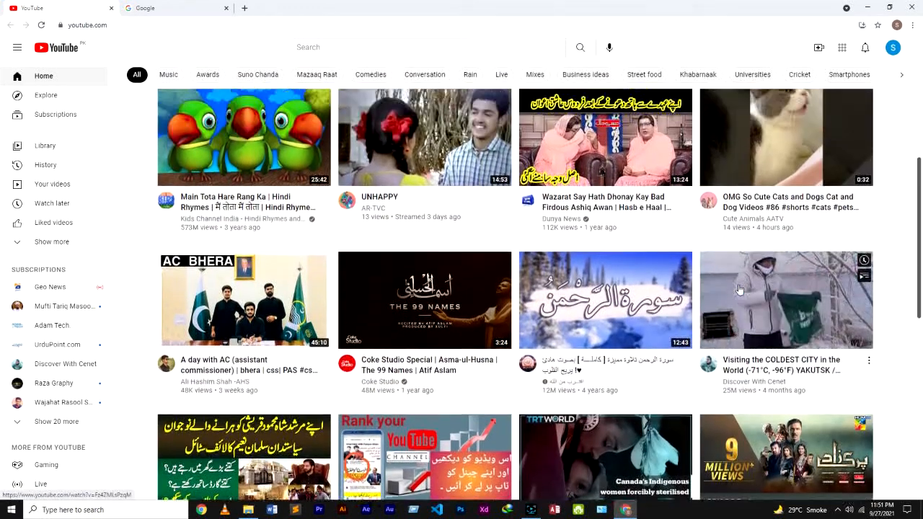
scroll("down", 3)
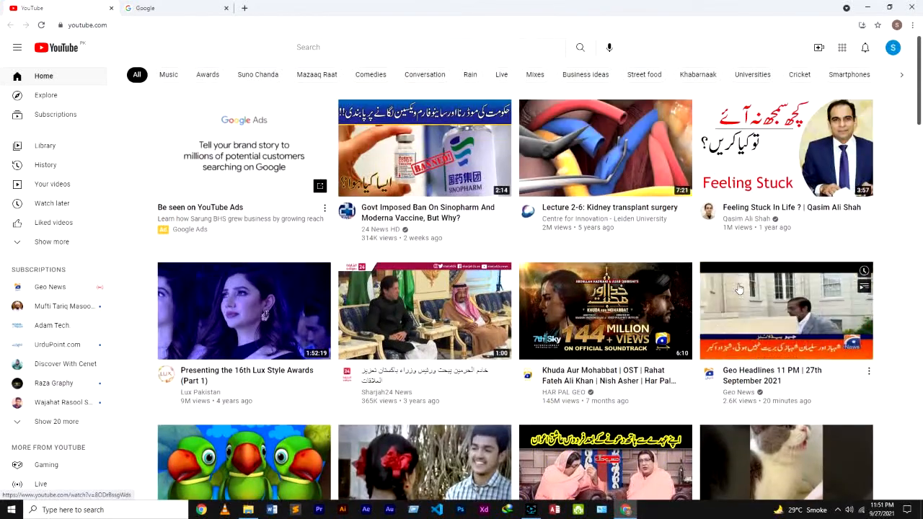
left_click(144, 8)
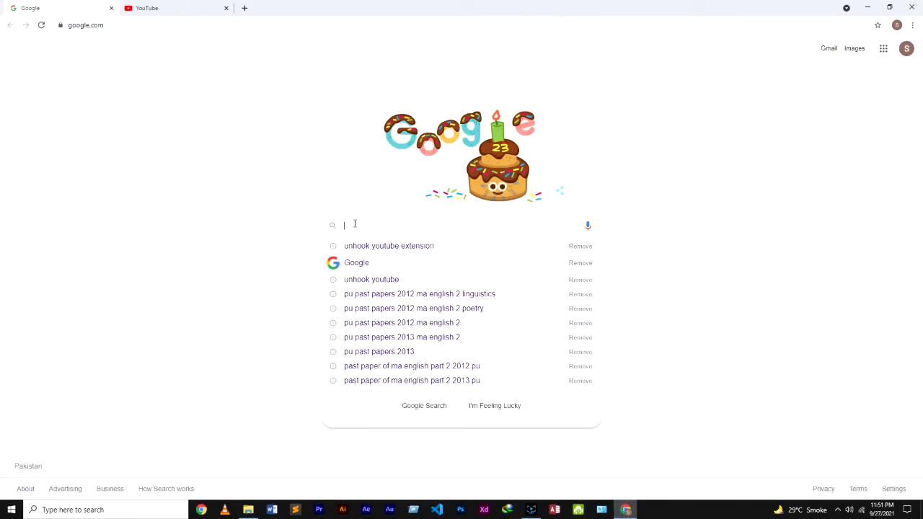
Search Google for "unhook youtube" and pick the "unhook youtube extension" suggestion
type("unhook youtube")
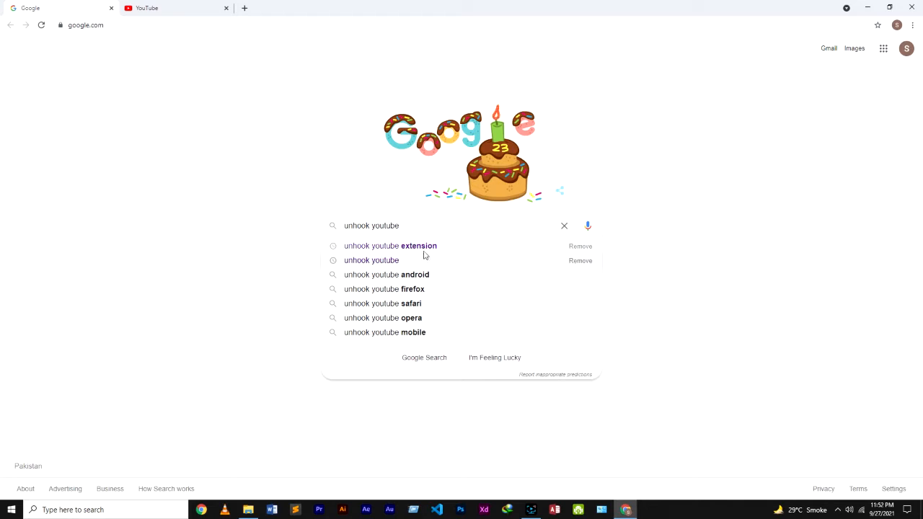
left_click(390, 245)
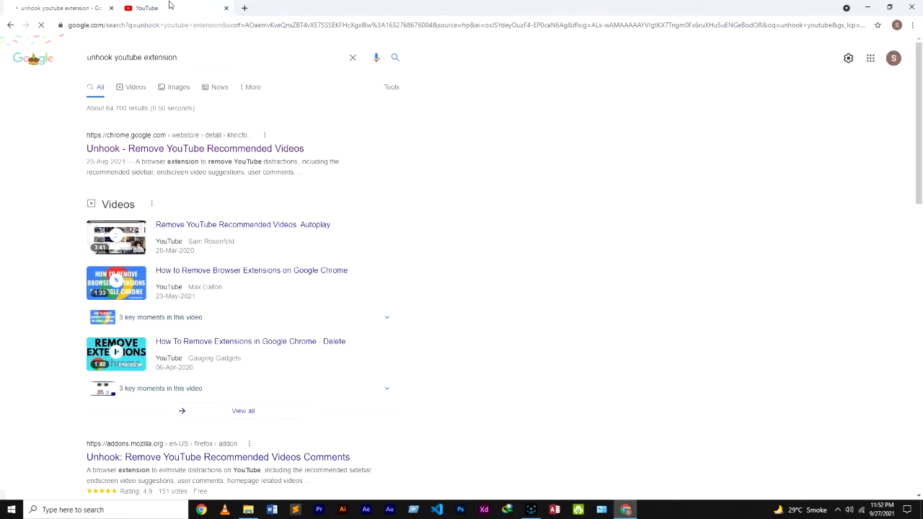
mouse_move(195, 147)
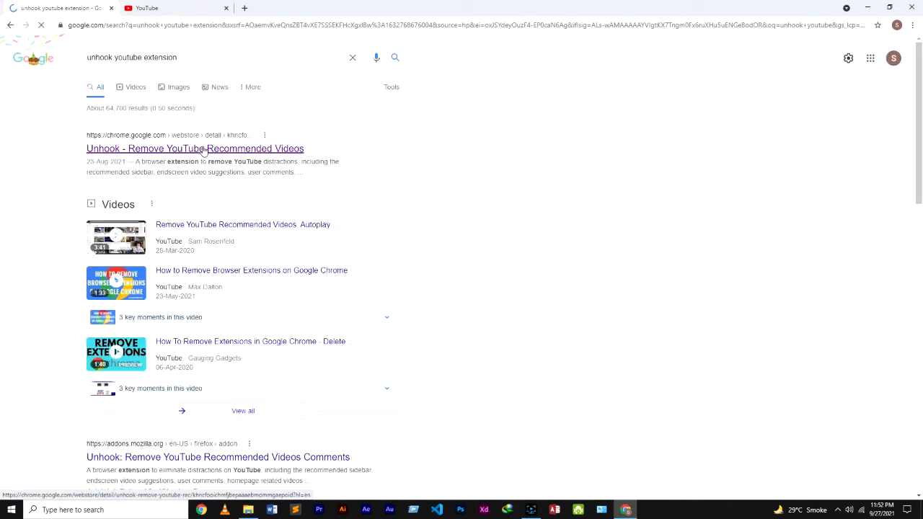
From the Unhook store listing, add the extension to Chrome and confirm
left_click(194, 149)
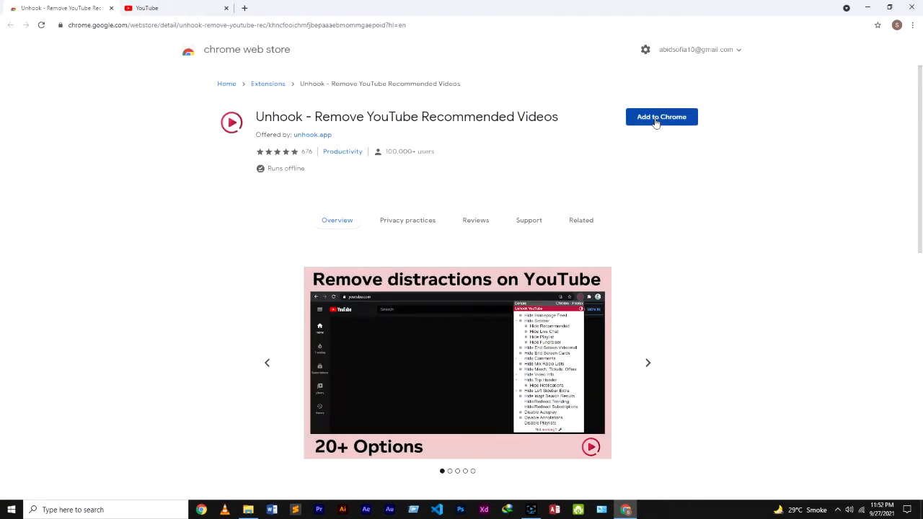
left_click(660, 115)
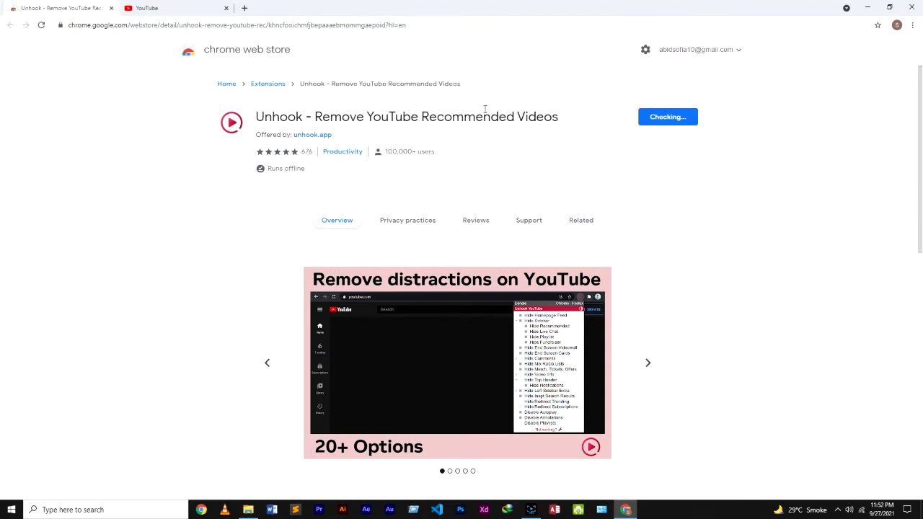
left_click(666, 115)
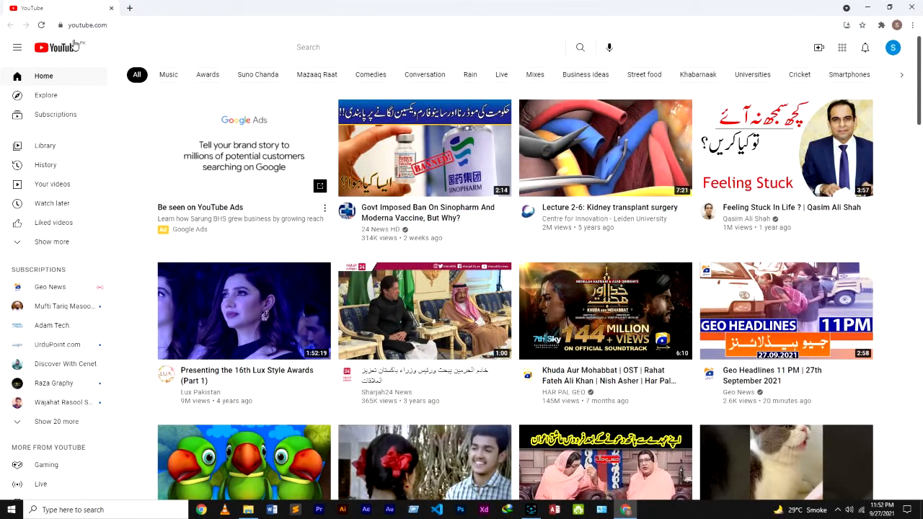
mouse_move(41, 26)
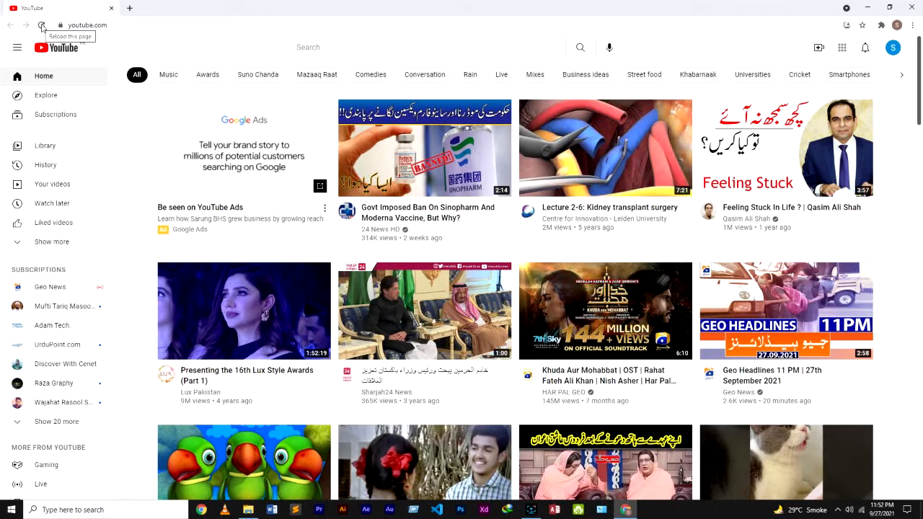
Reload youtube.com until the homepage shows no recommended videos
left_click(35, 26)
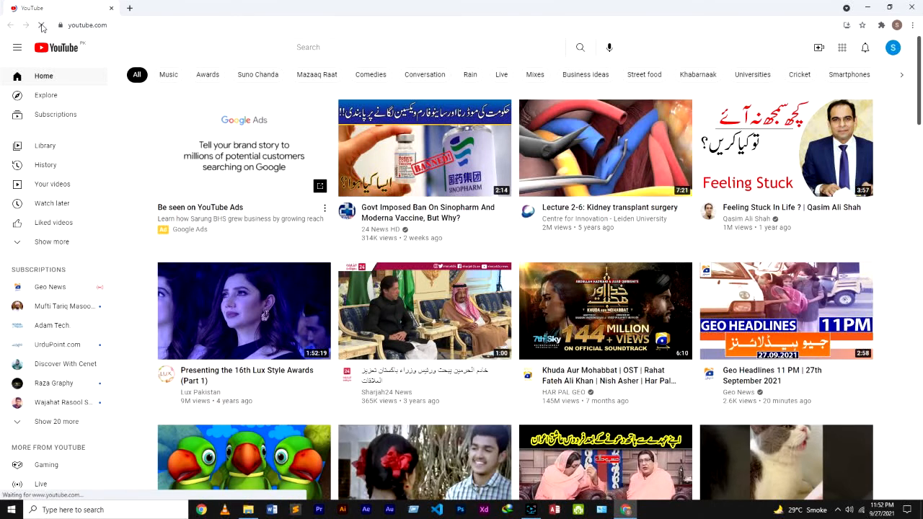
left_click(42, 26)
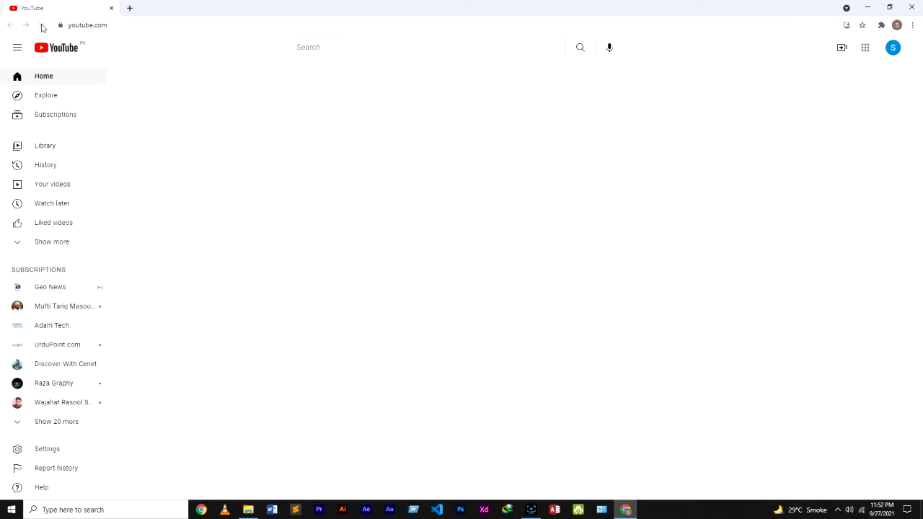
left_click(41, 25)
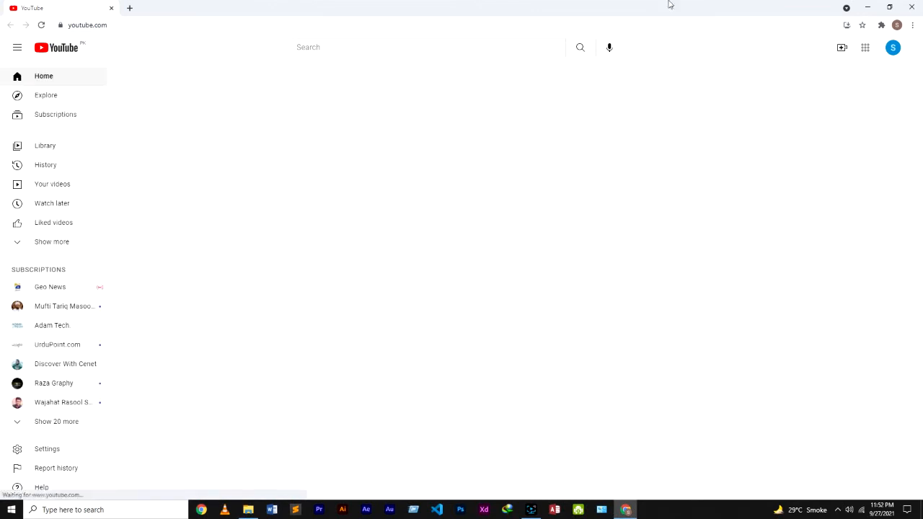
Bring up Unhook's options popup from its toolbar icon
left_click(881, 26)
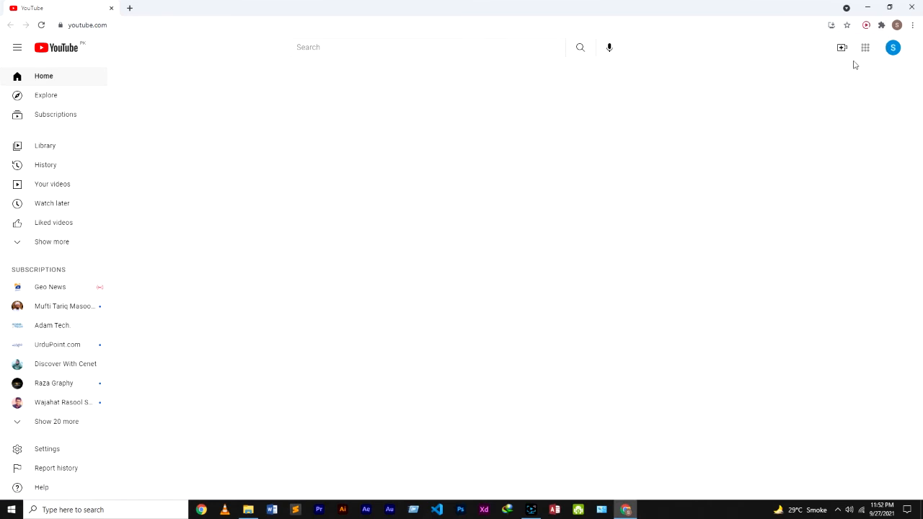
left_click(881, 26)
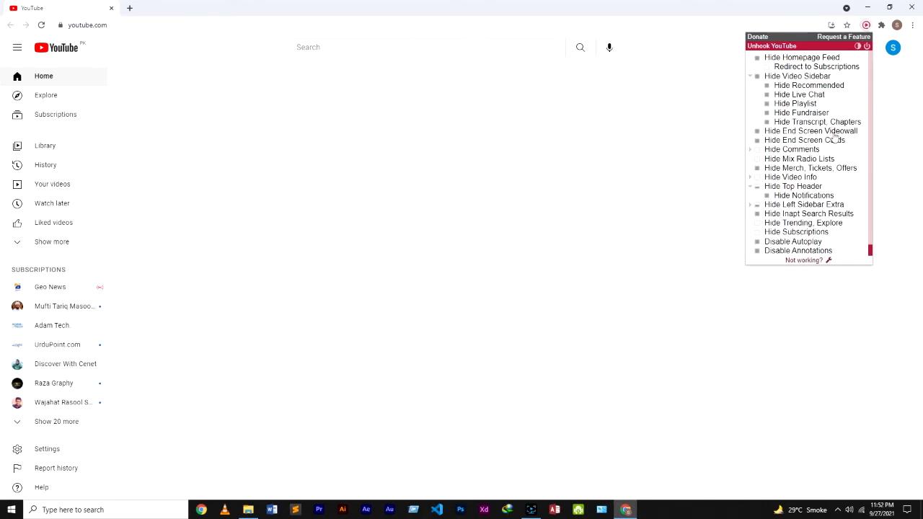